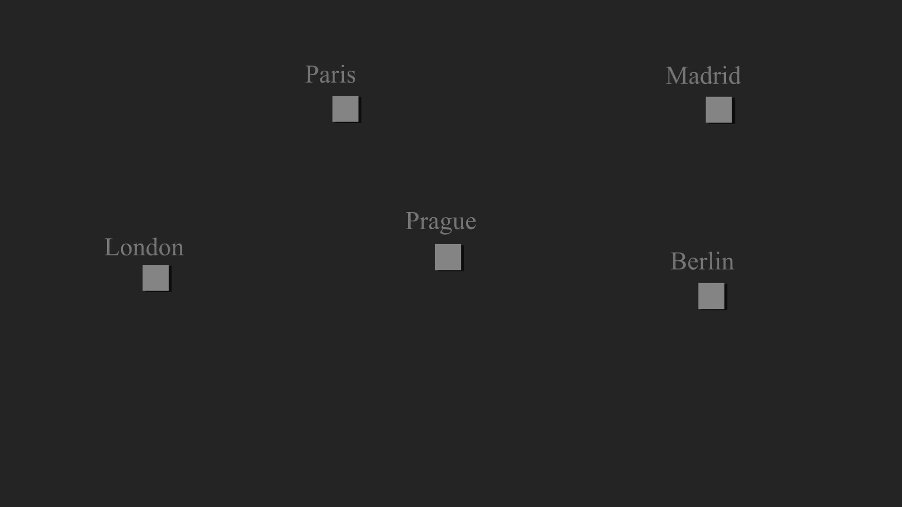
# Begin the AIM comment with 'FIND ALL TOURS WI' in the script editor
pyautogui.click(155, 278)
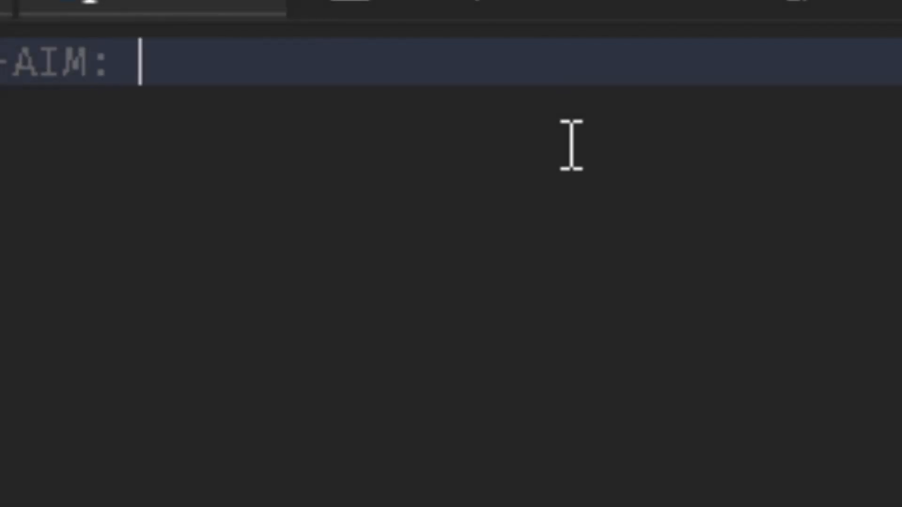
pyautogui.write('FIND ALL TOURS WI')
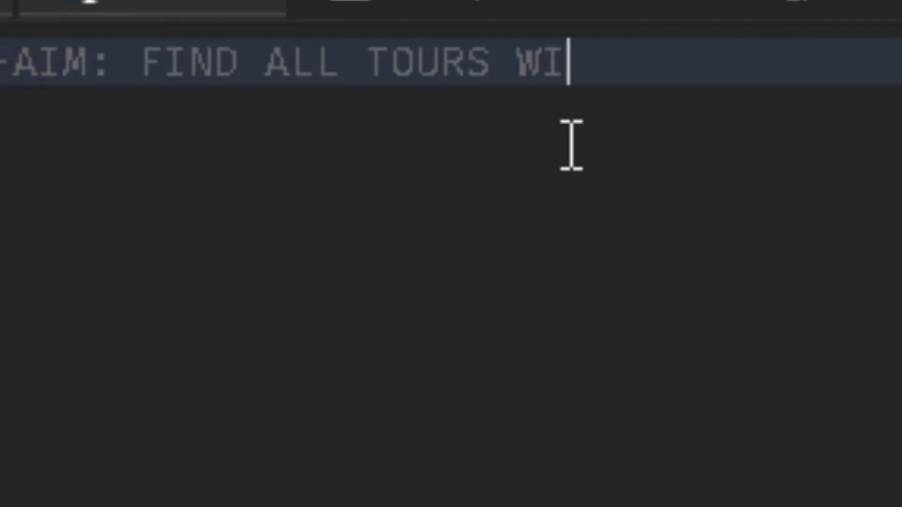